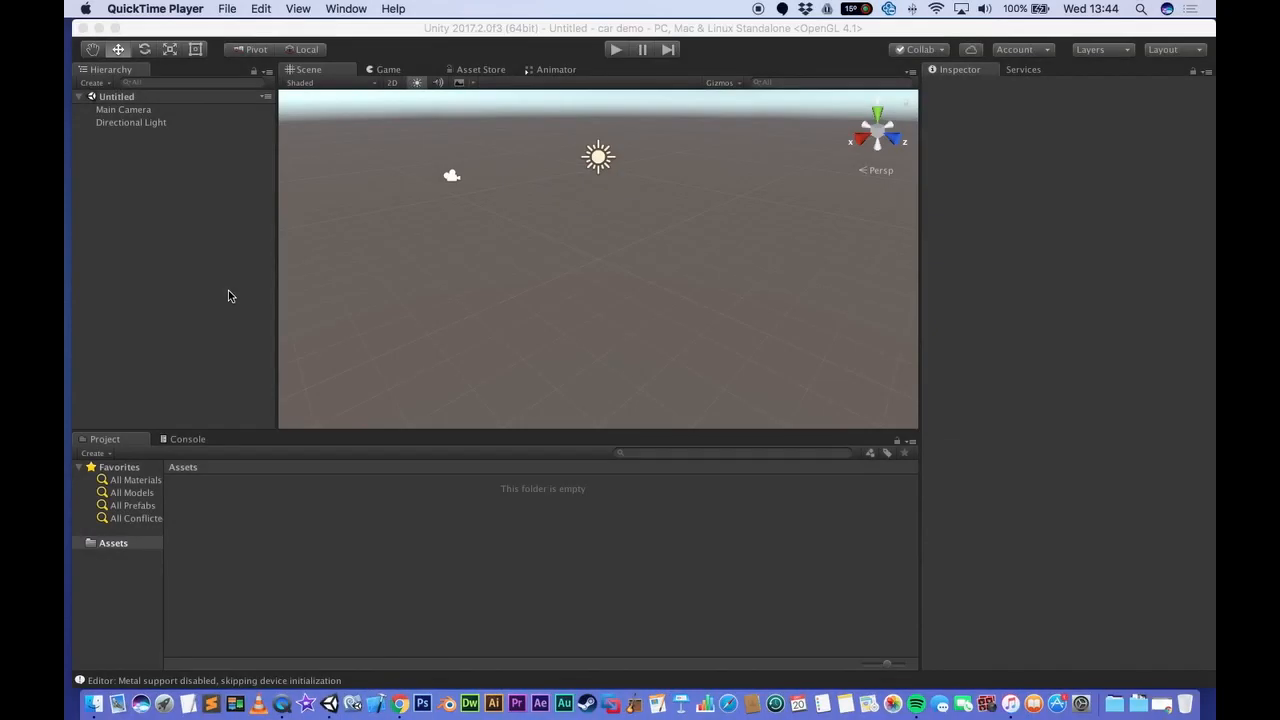
mouse_move(228, 308)
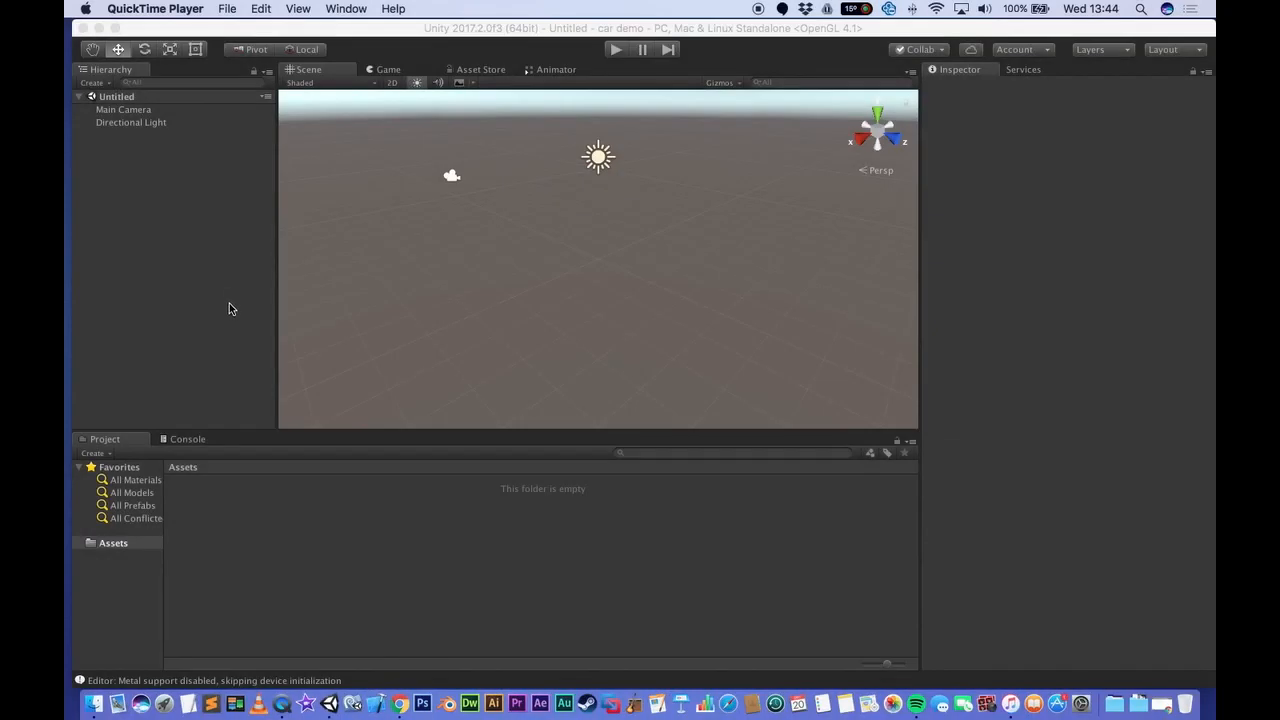
mouse_move(224, 320)
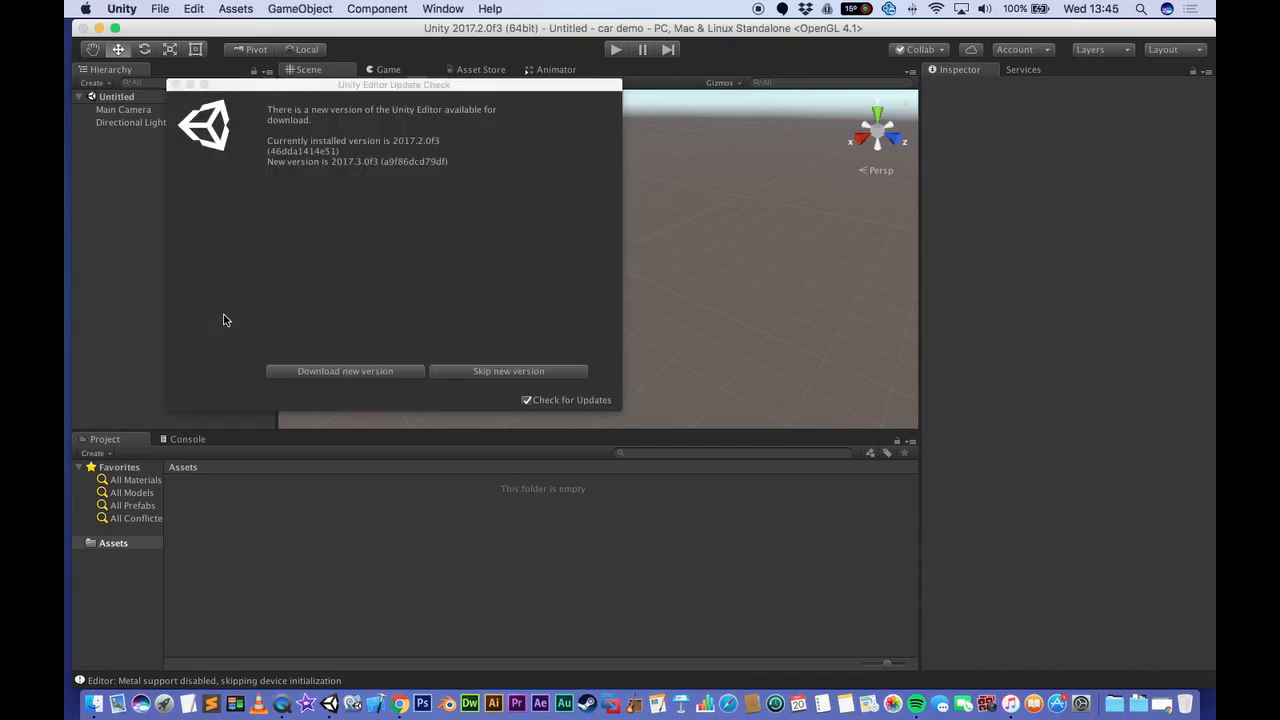
Move the Unity Editor Update Check notice toward the centre of the screen
drag(394, 84, 610, 92)
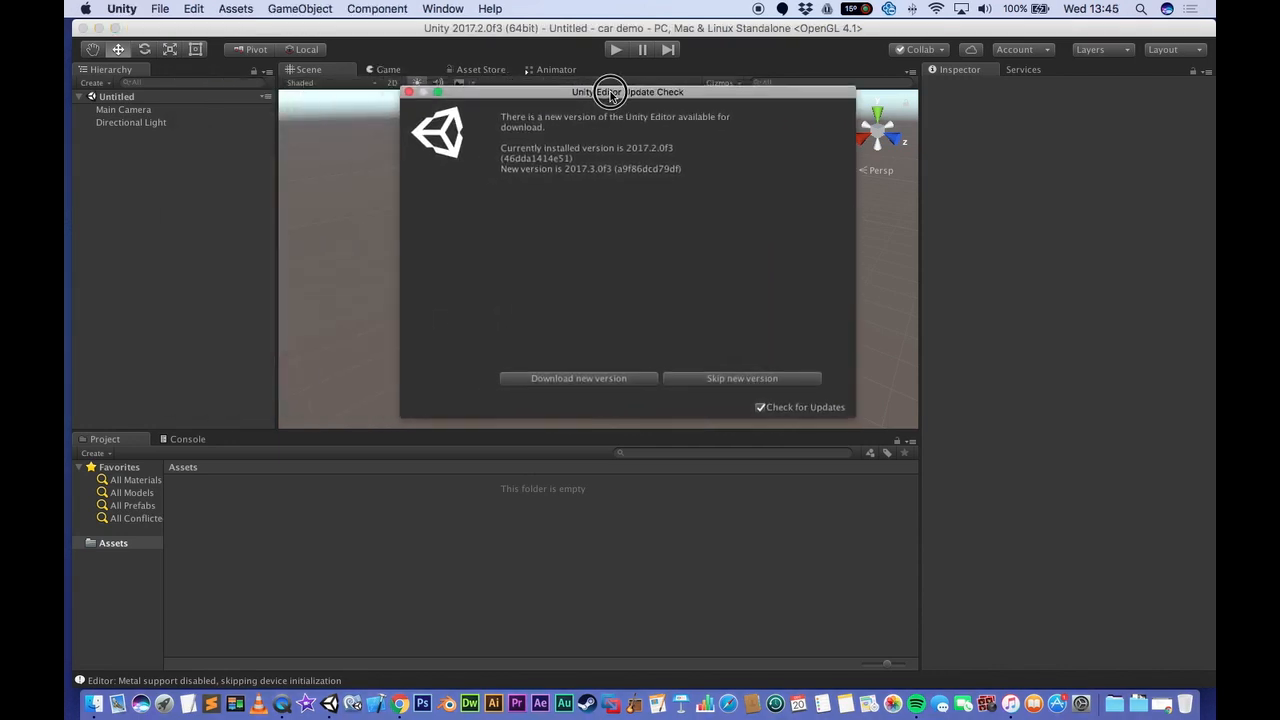
drag(610, 92, 586, 88)
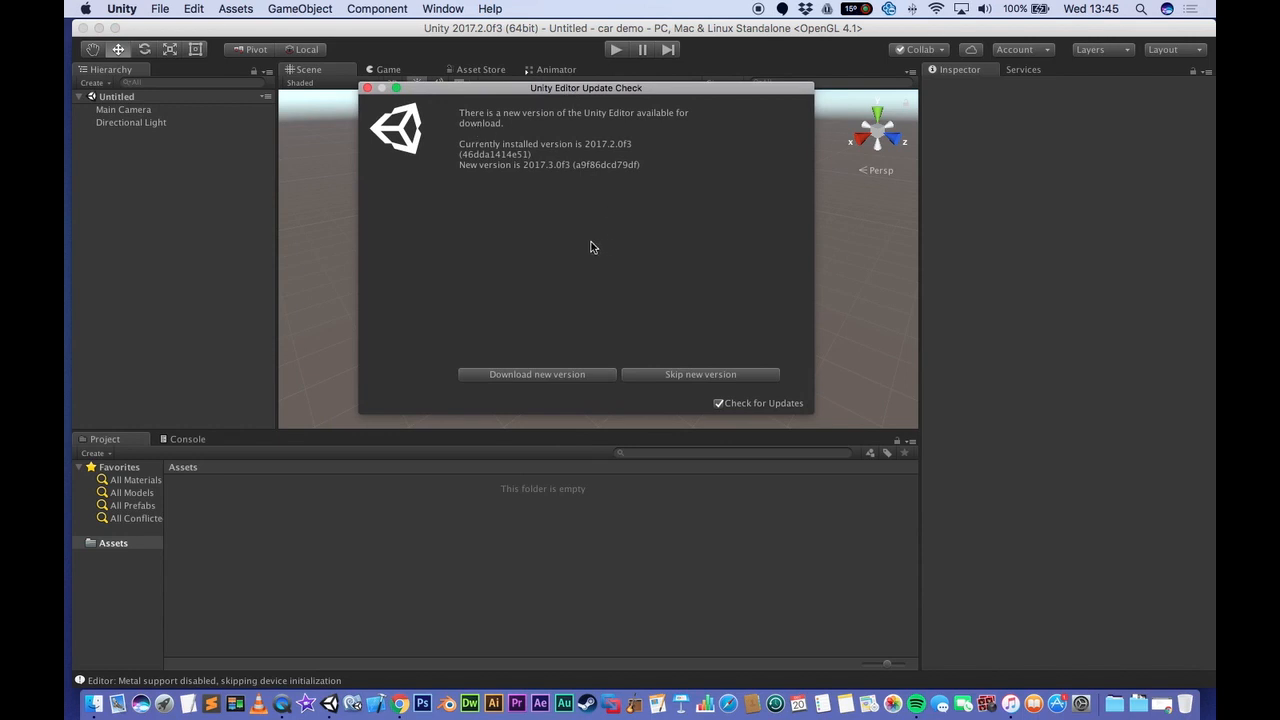
mouse_move(704, 332)
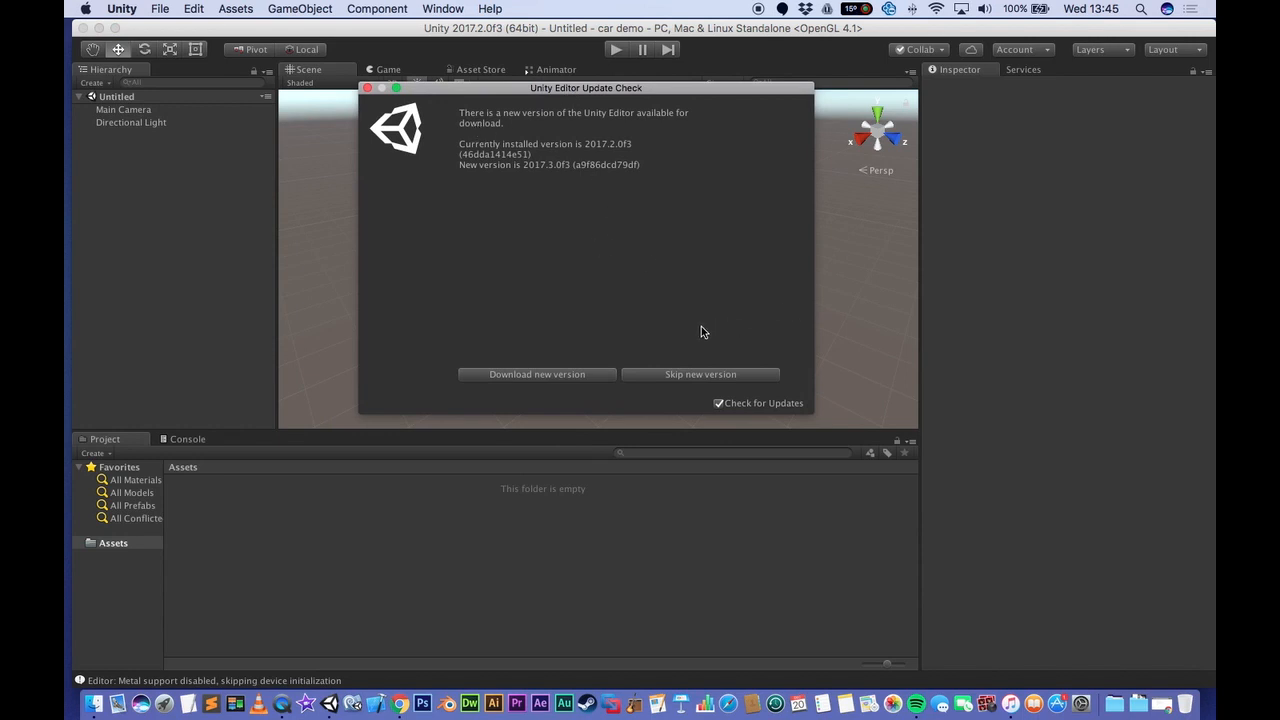
mouse_move(696, 300)
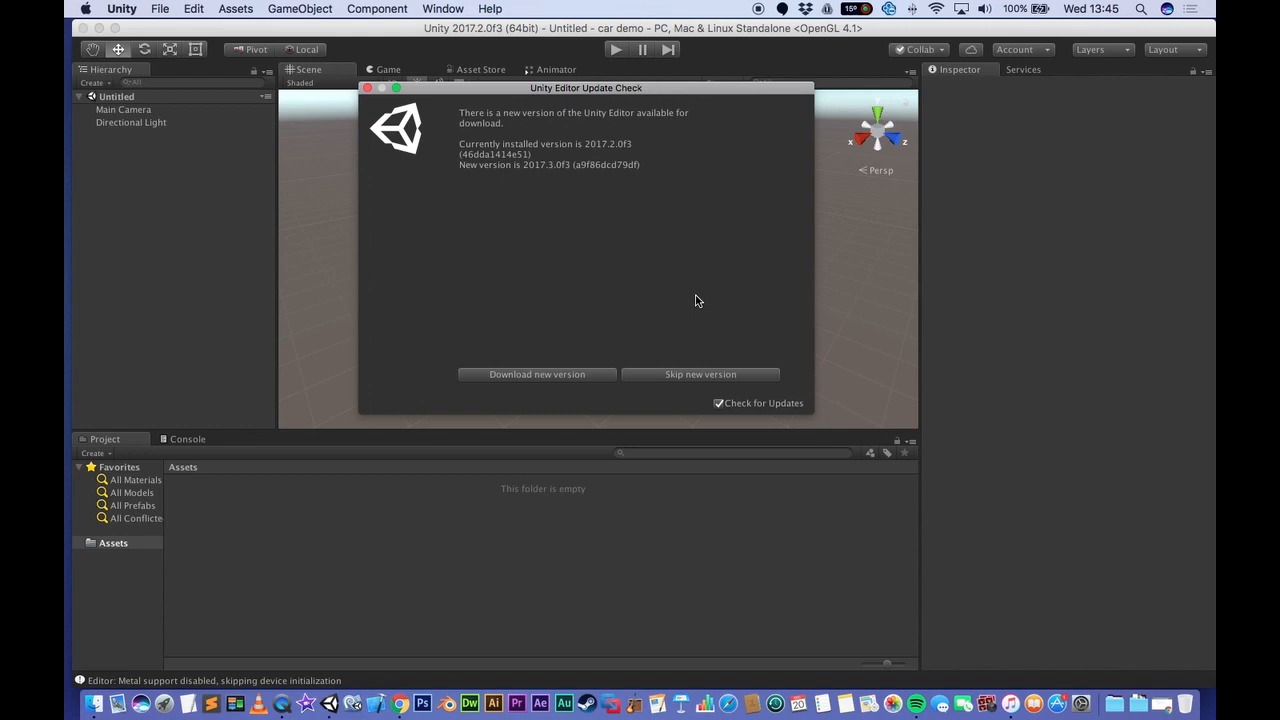
mouse_move(600, 264)
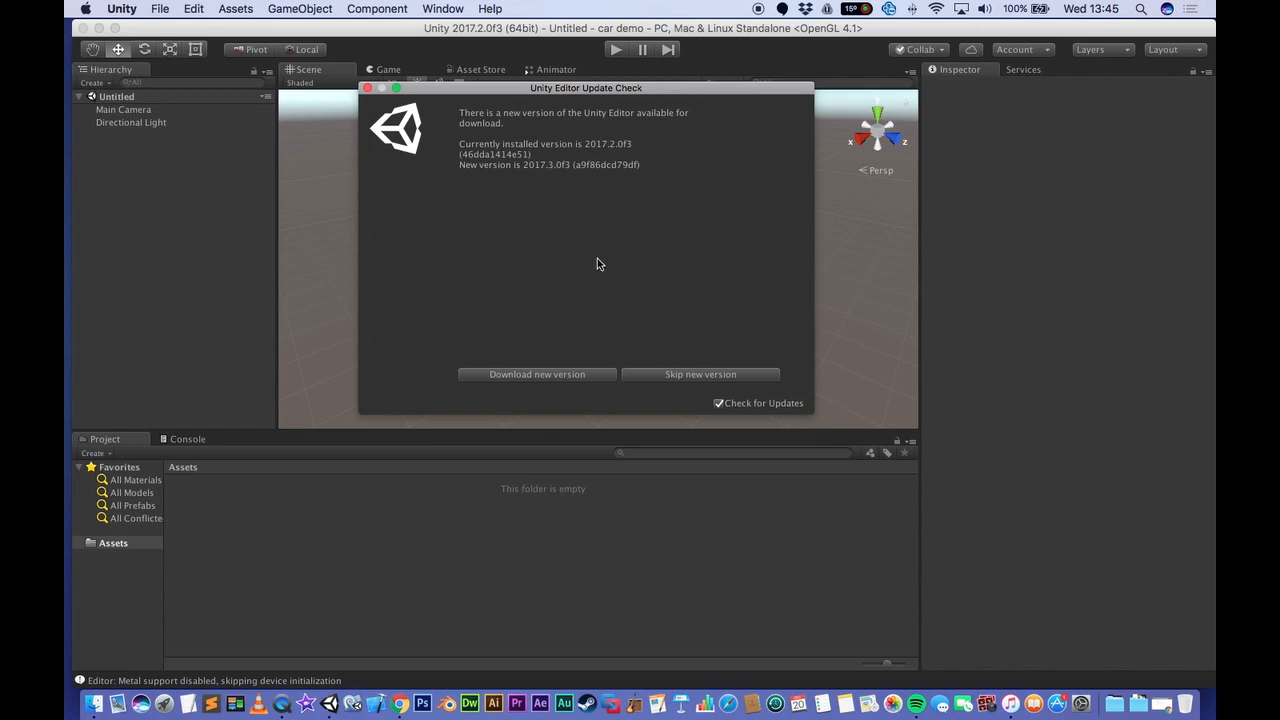
mouse_move(576, 104)
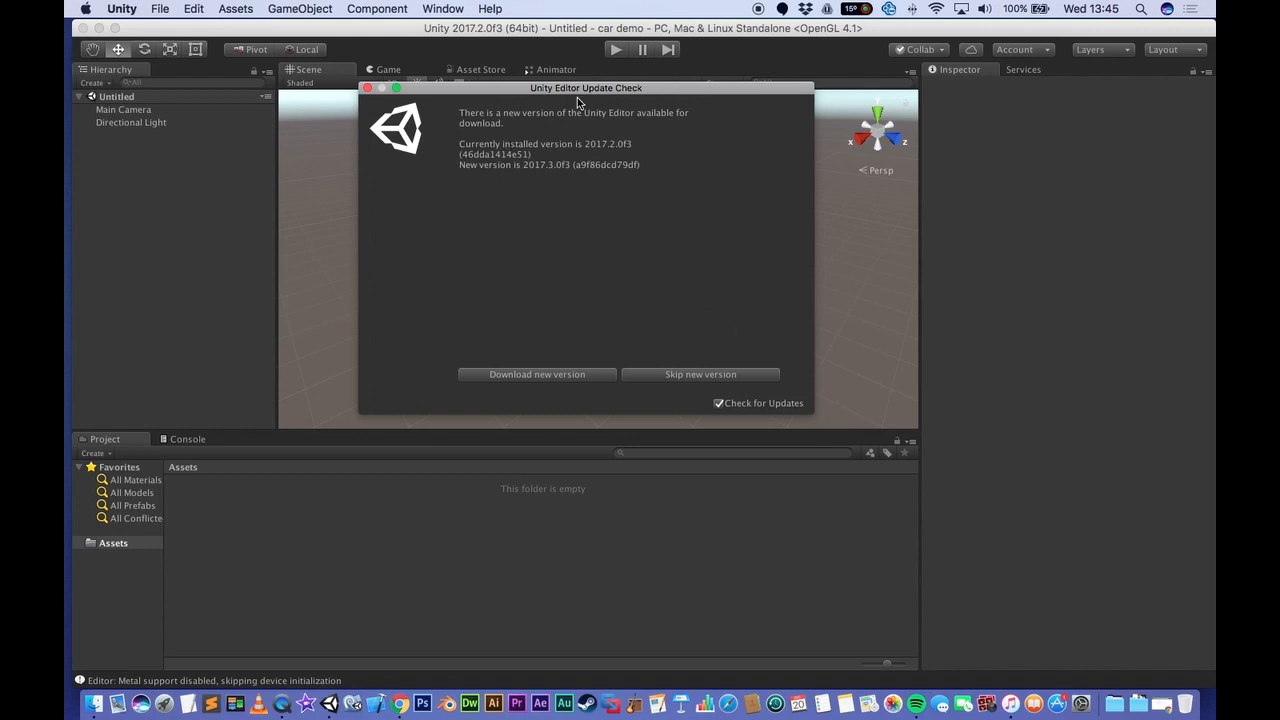
mouse_move(504, 210)
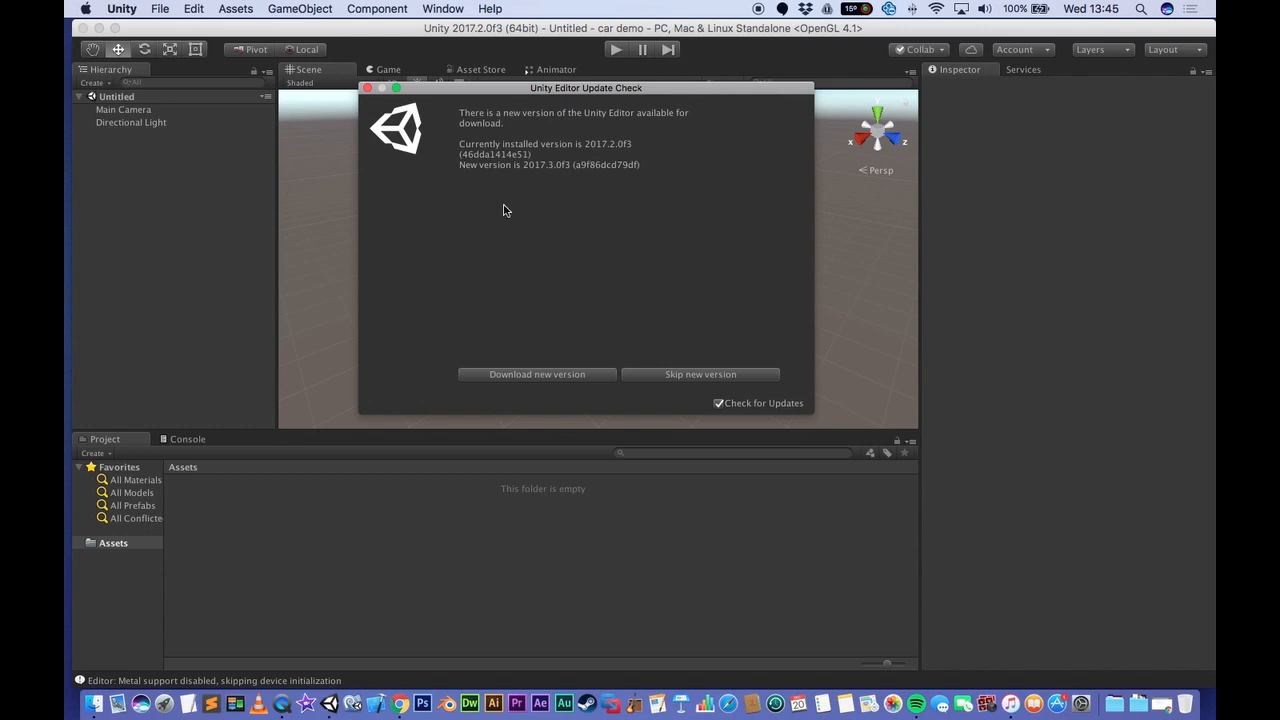
Dismiss the notice, re-run Help > Check for Updates, and request the new 2017.3 version download
click(700, 374)
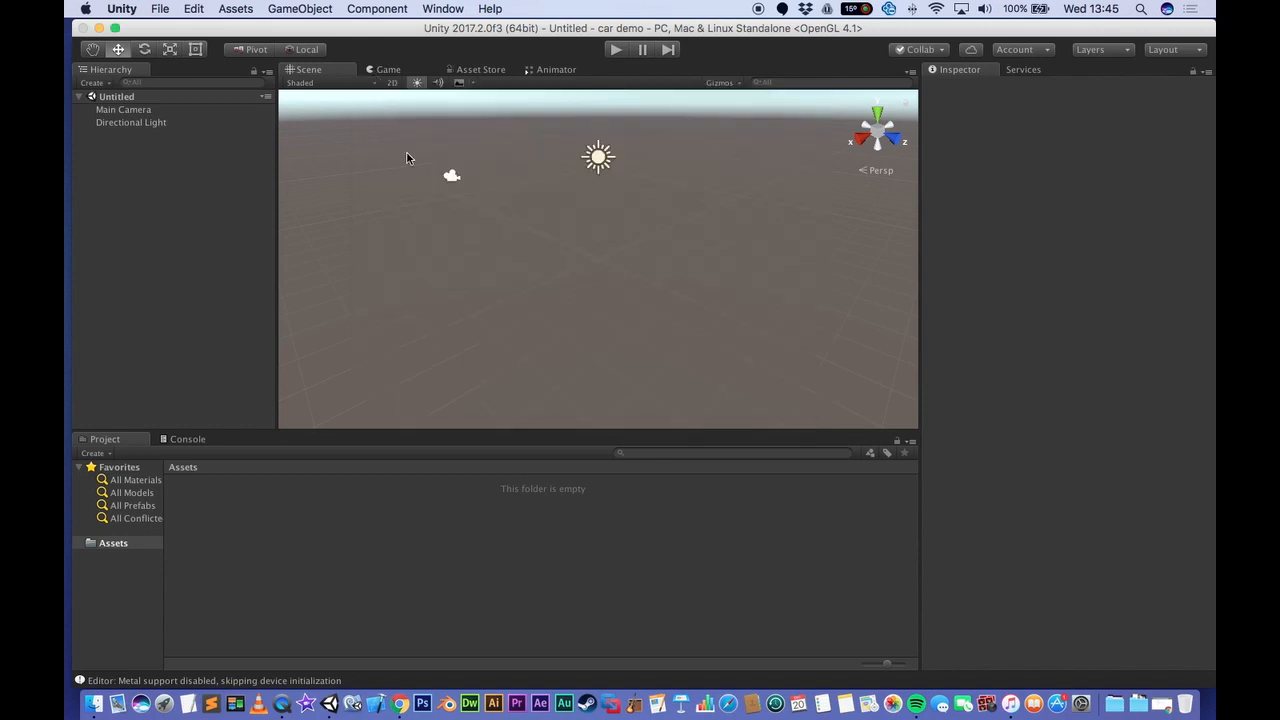
mouse_move(490, 8)
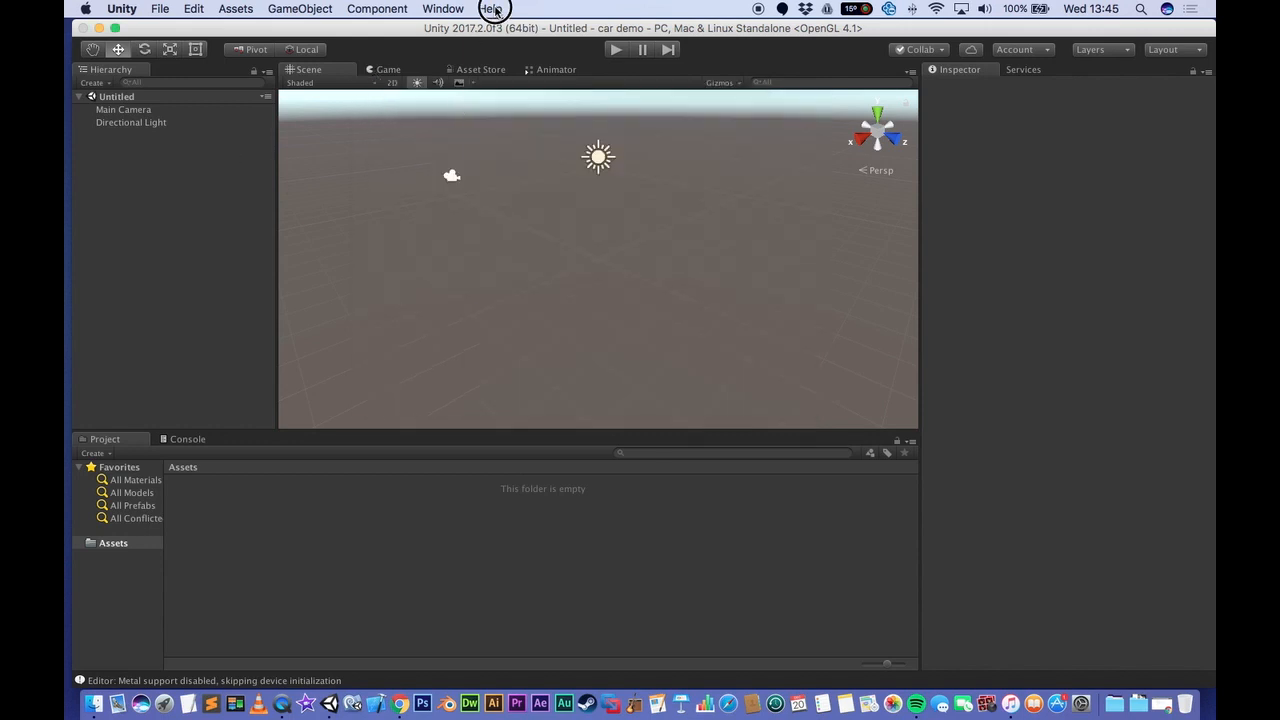
click(488, 8)
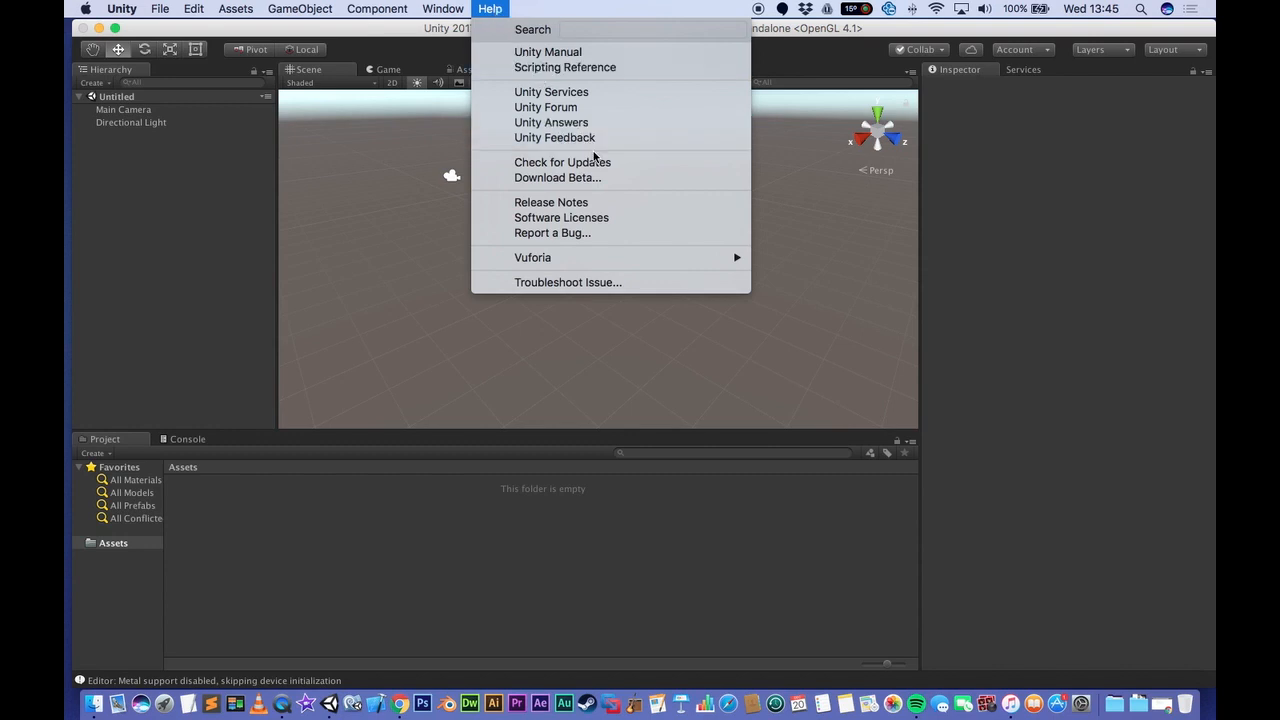
mouse_move(562, 162)
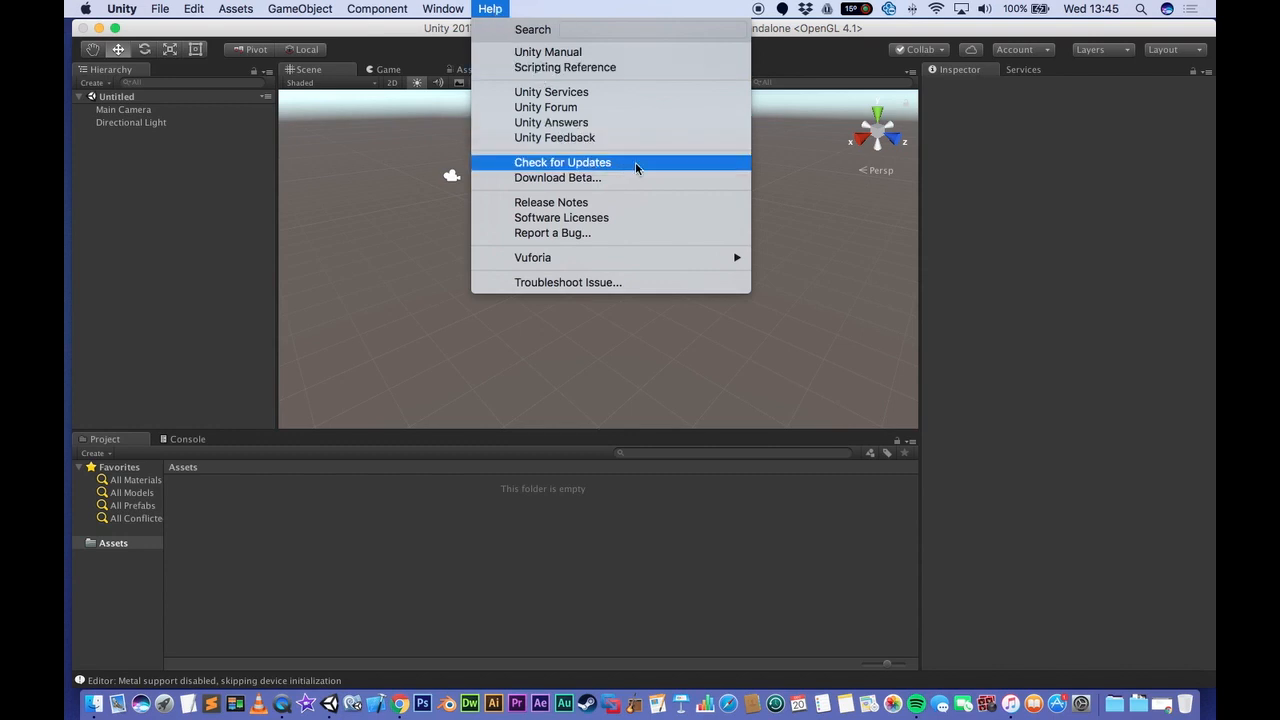
click(562, 162)
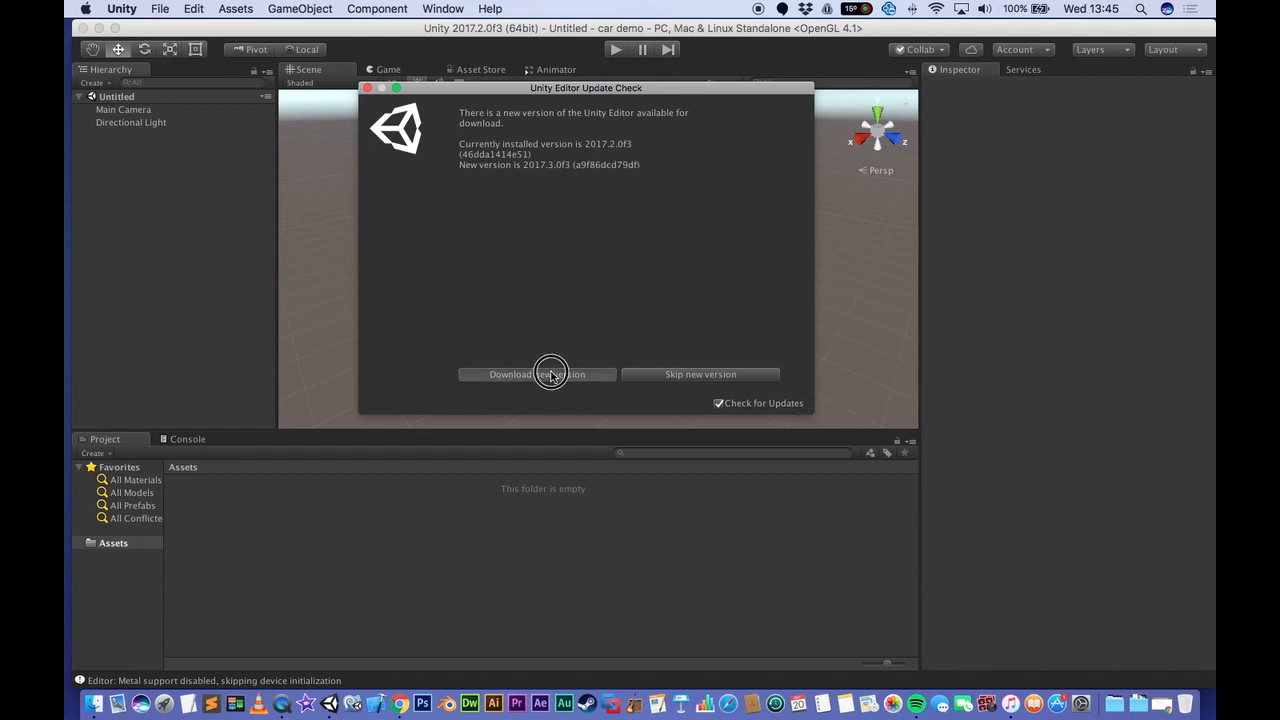
click(536, 374)
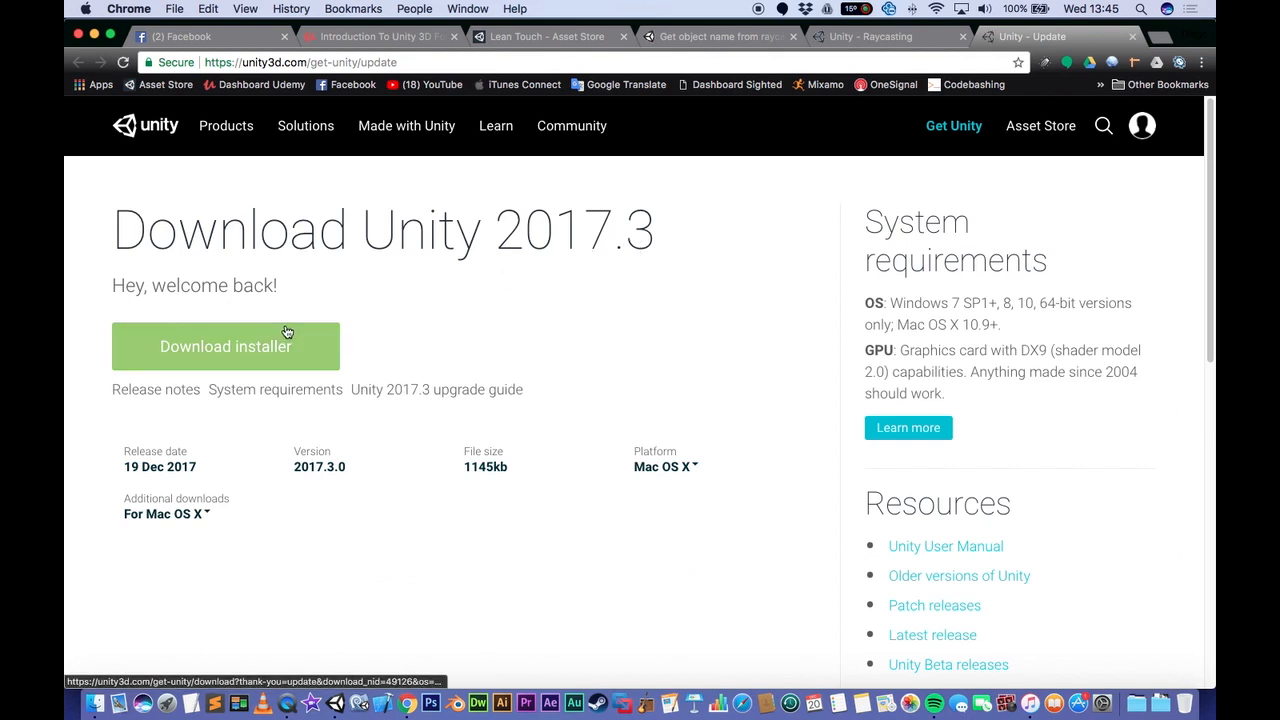
Download the Unity 2017.3 Mac installer .dmg from the download page
click(224, 346)
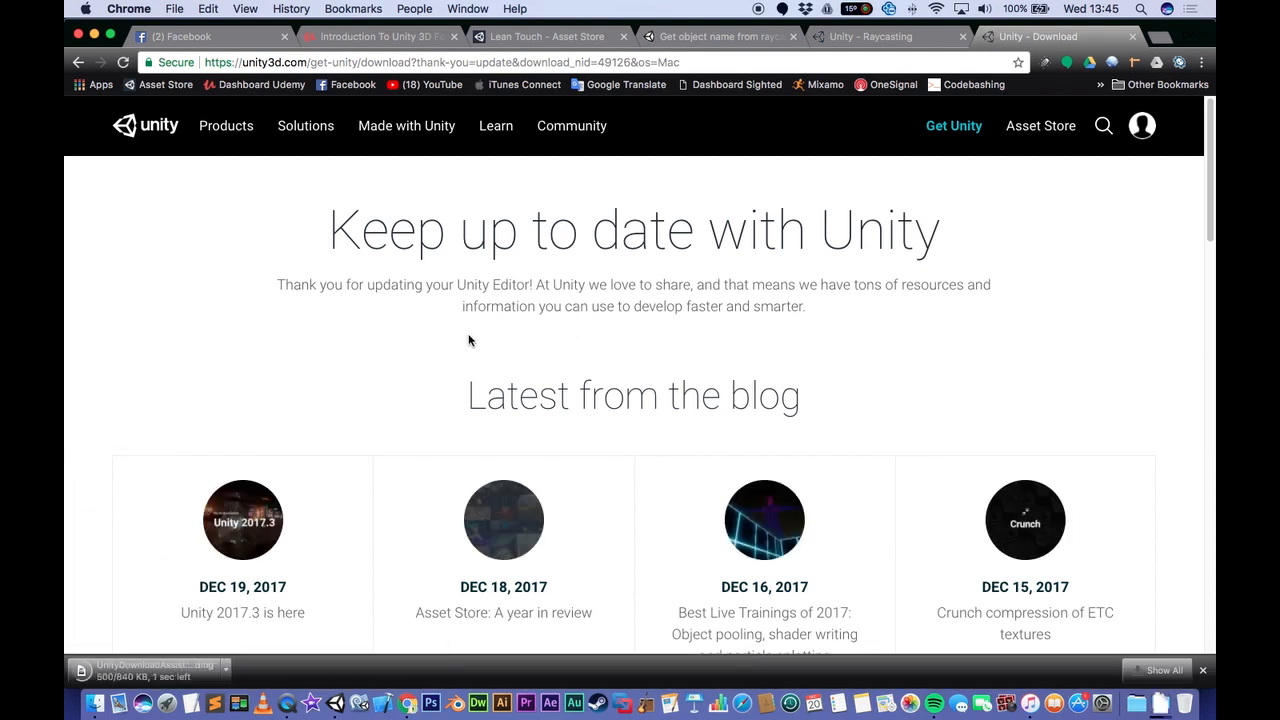
mouse_move(632, 344)
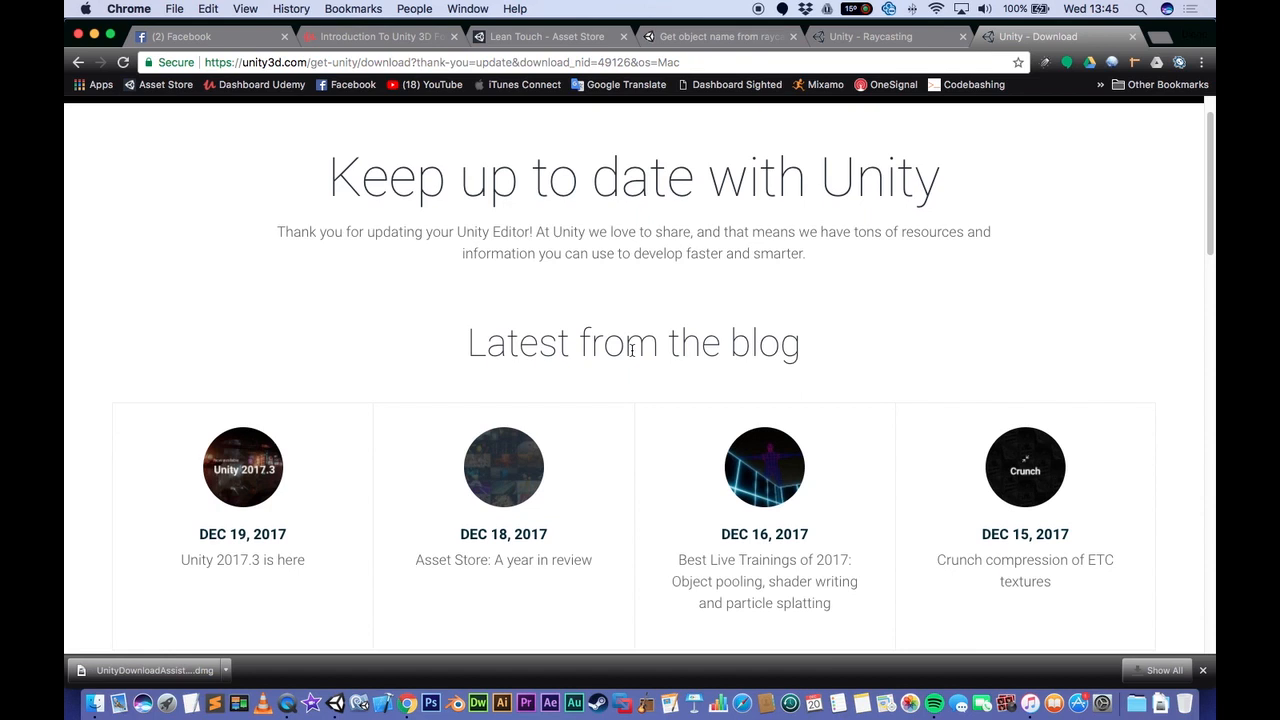
scroll(down, 3)
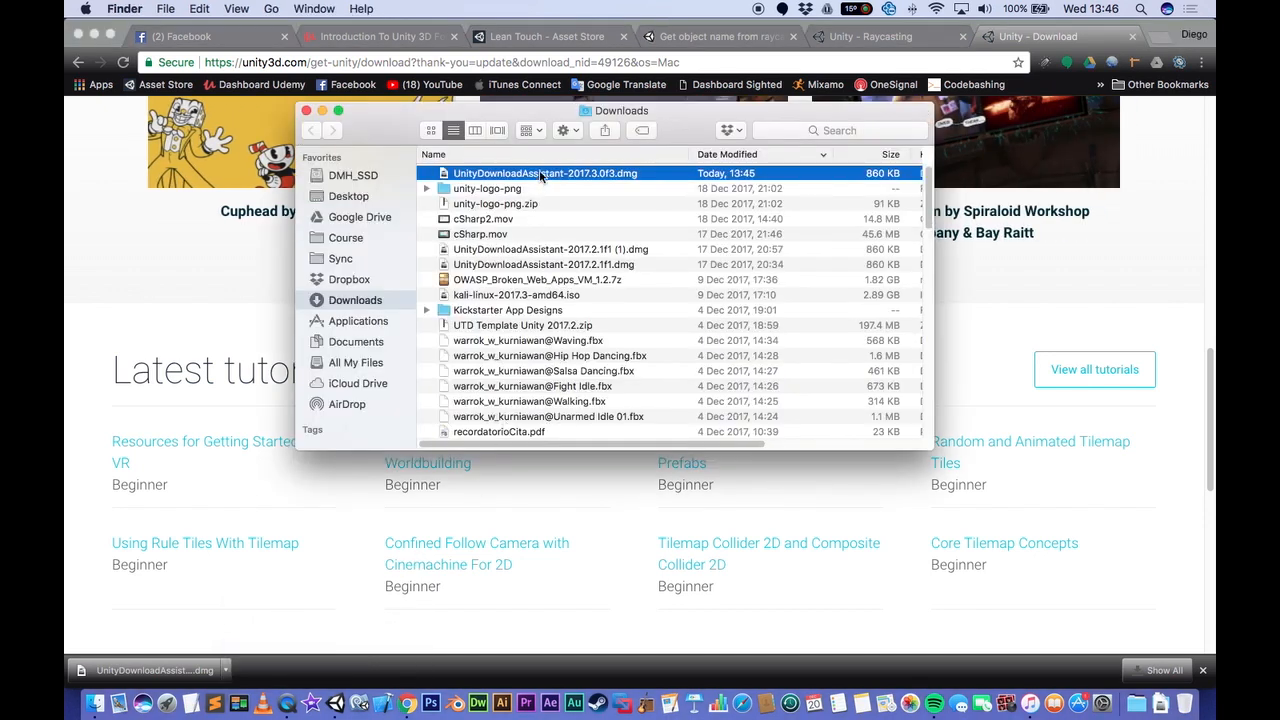
Mount UnityDownloadAssistant-2017.3.0f3.dmg and launch Unity Download Assistant.app from it
double_click(544, 172)
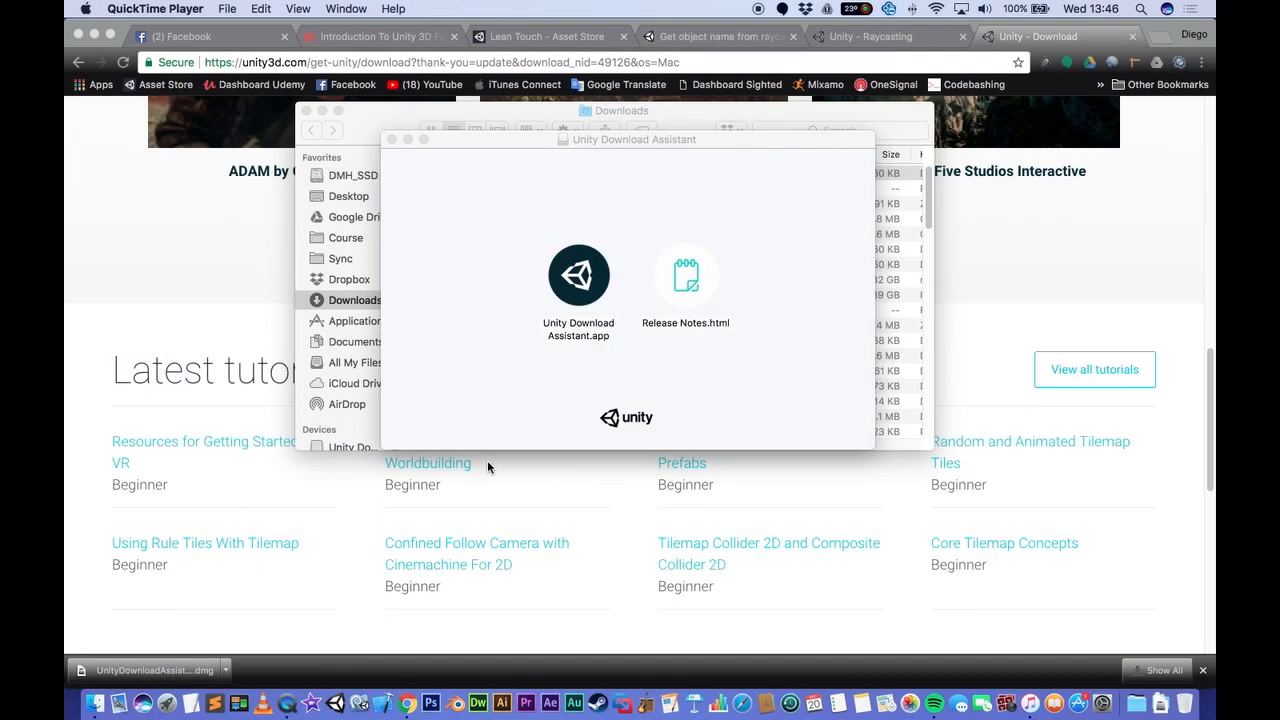
click(578, 276)
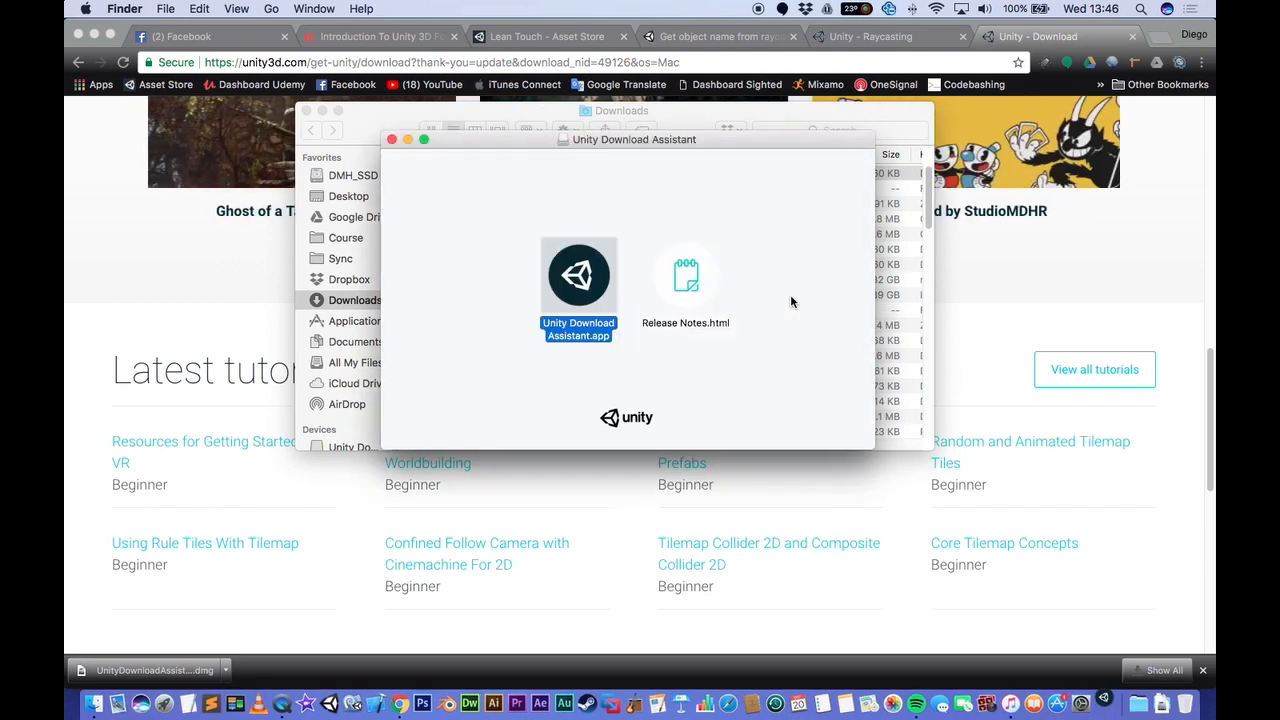
mouse_move(780, 292)
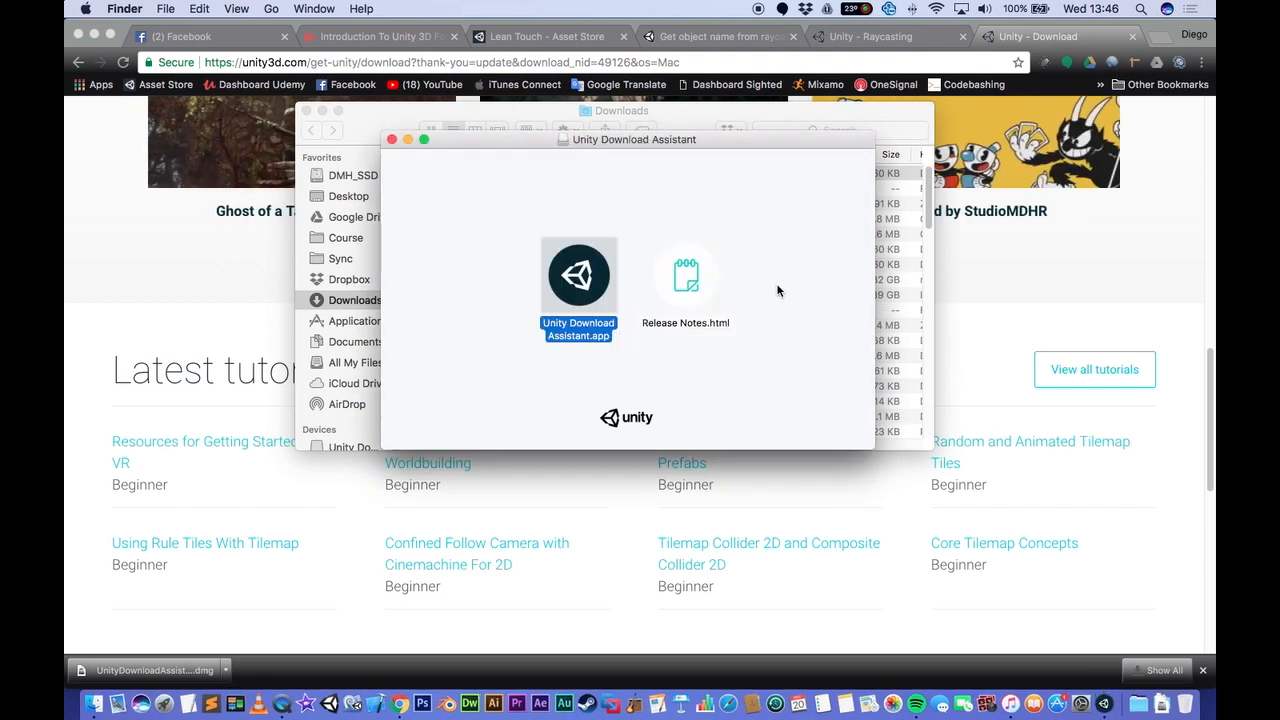
double_click(578, 276)
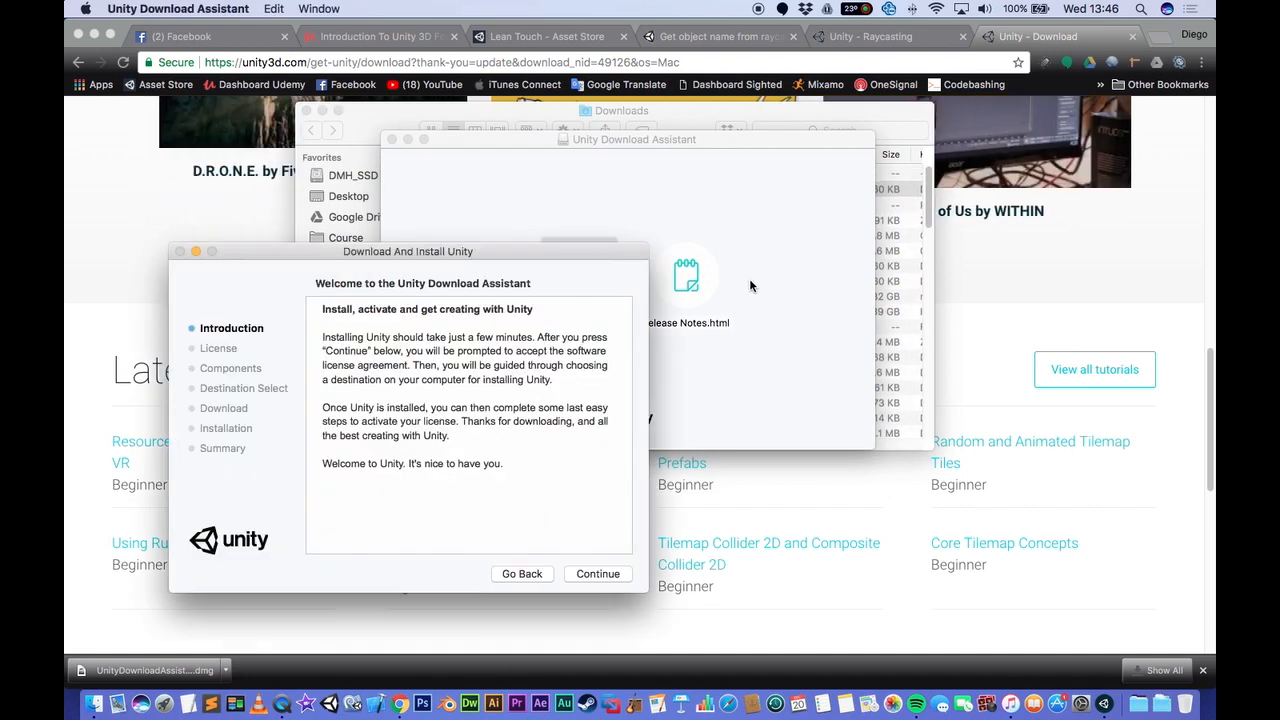
Continue past the introduction and agree to the software licence
click(596, 572)
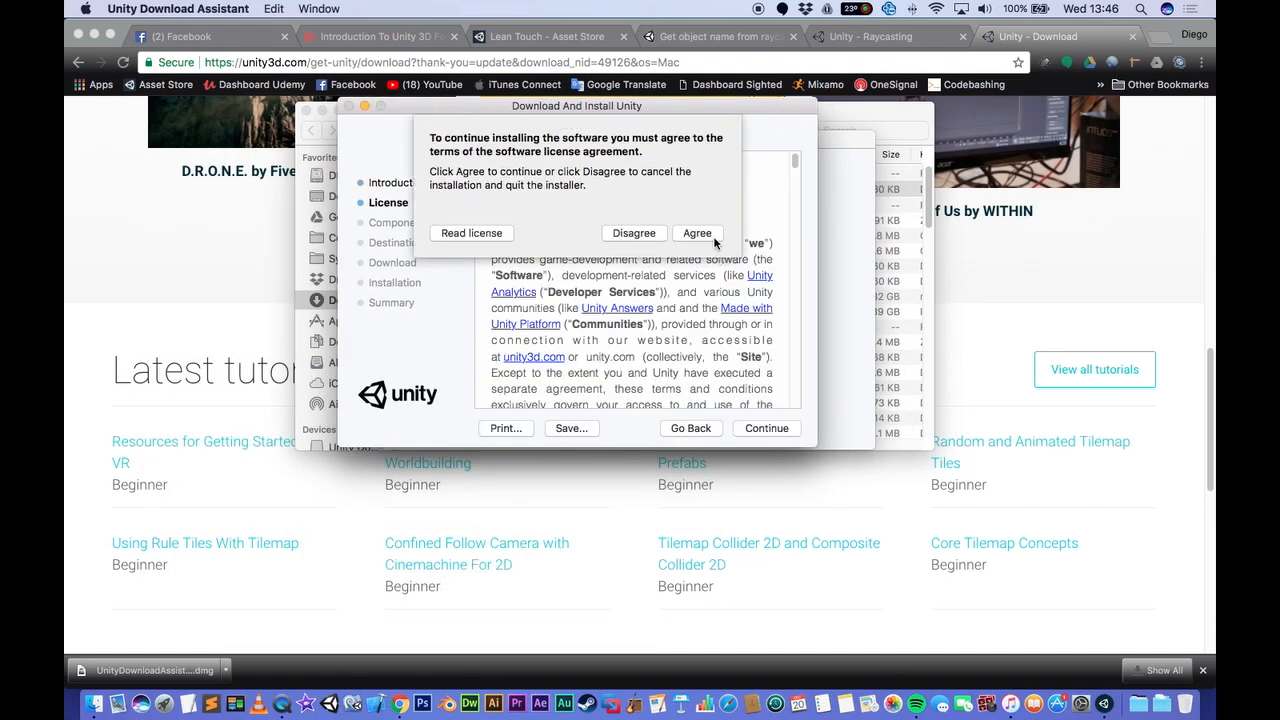
click(696, 232)
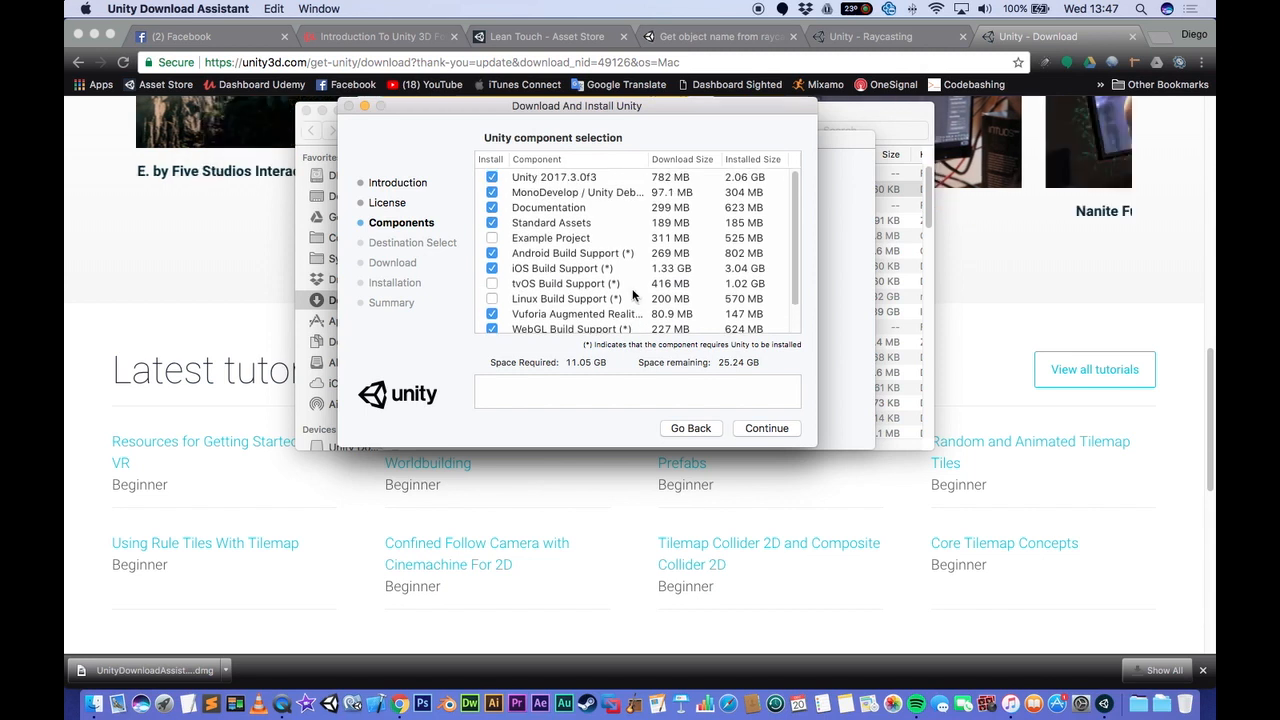
scroll(down, 3)
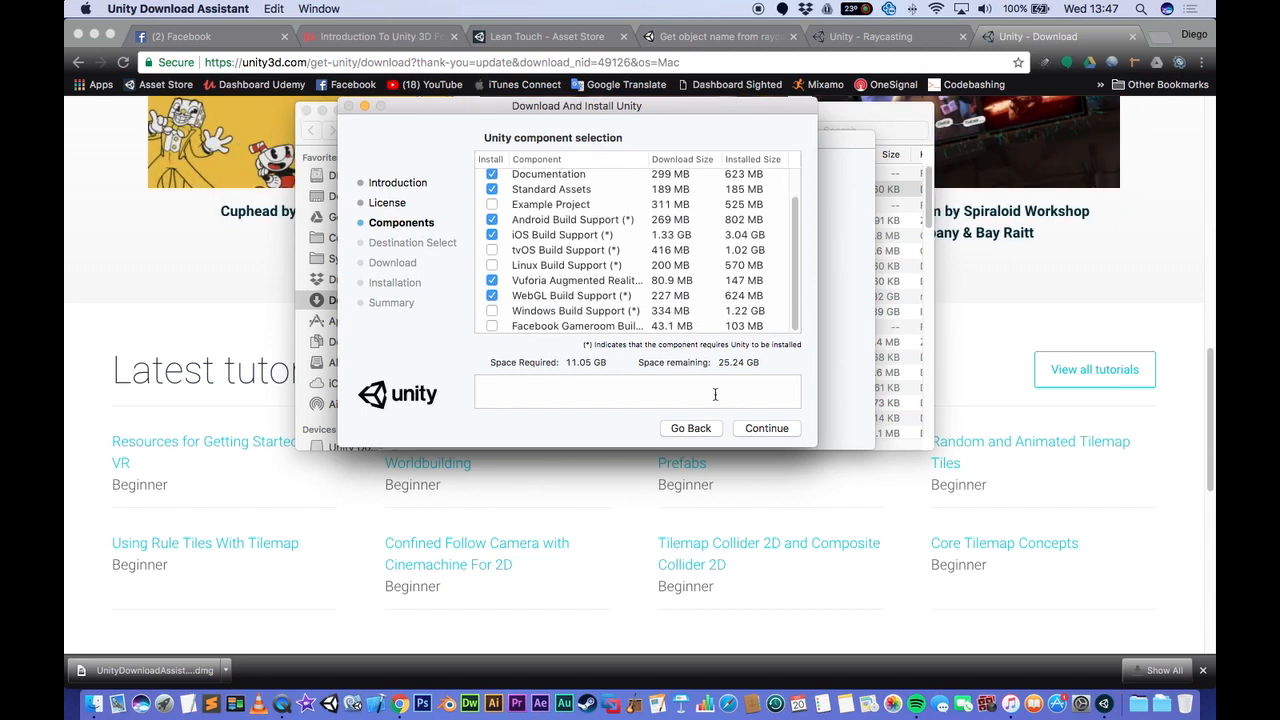
Keep the default components and install disk and begin downloading 2017.3.0f3
click(766, 428)
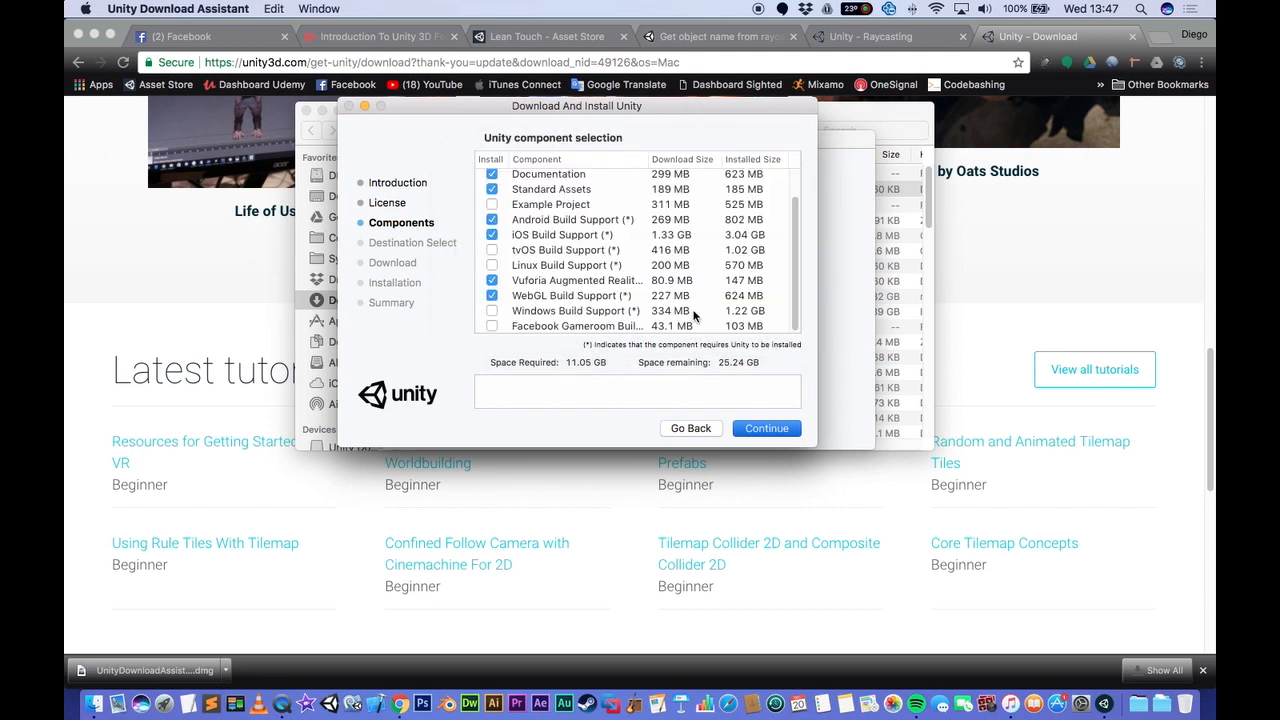
click(766, 428)
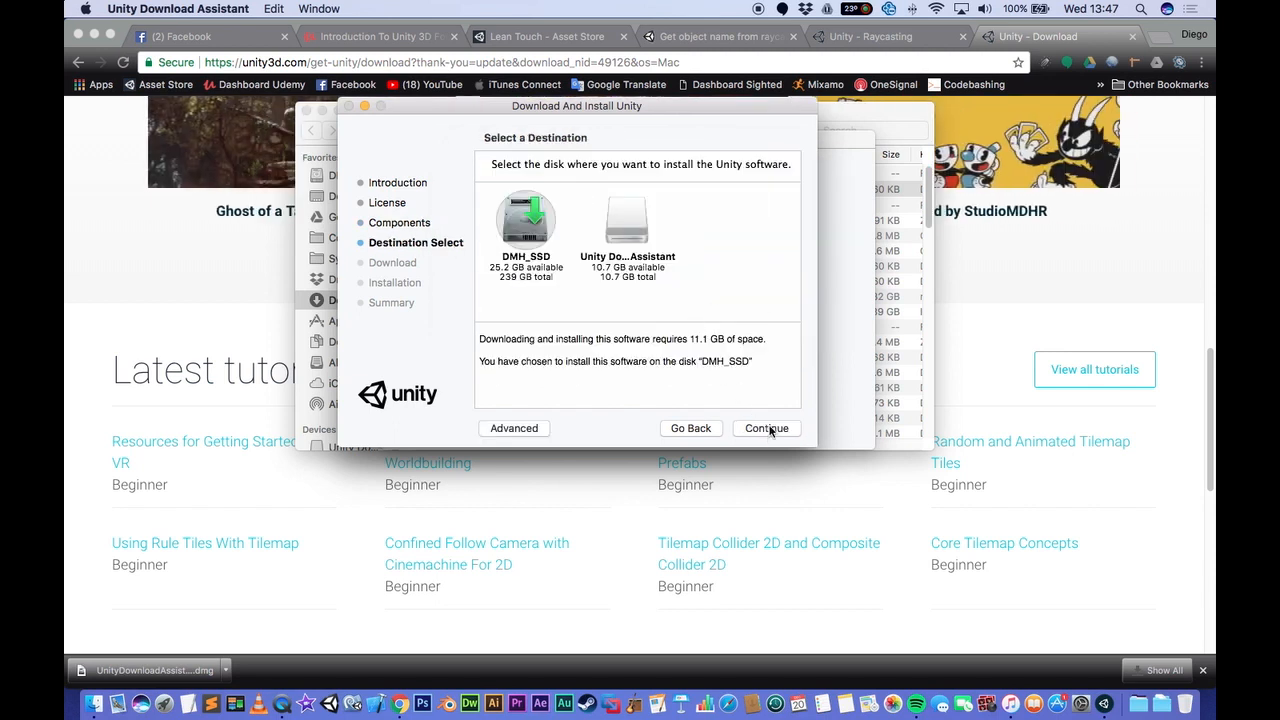
click(766, 428)
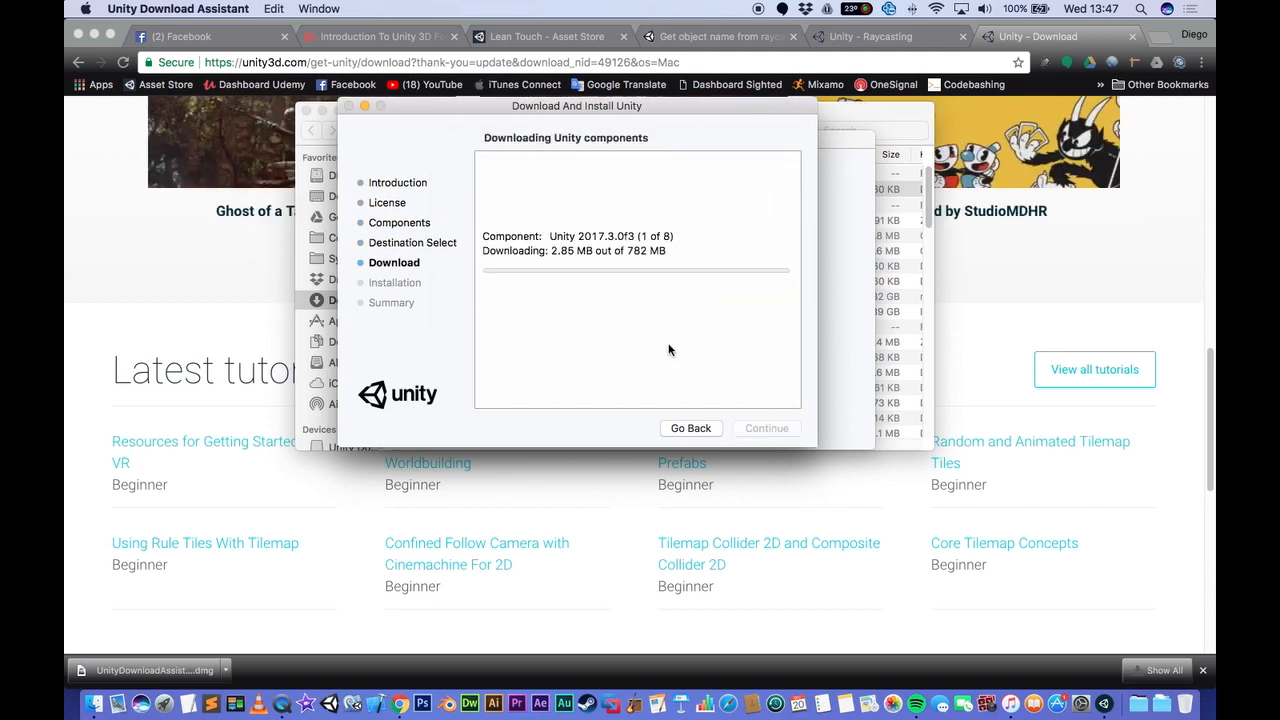